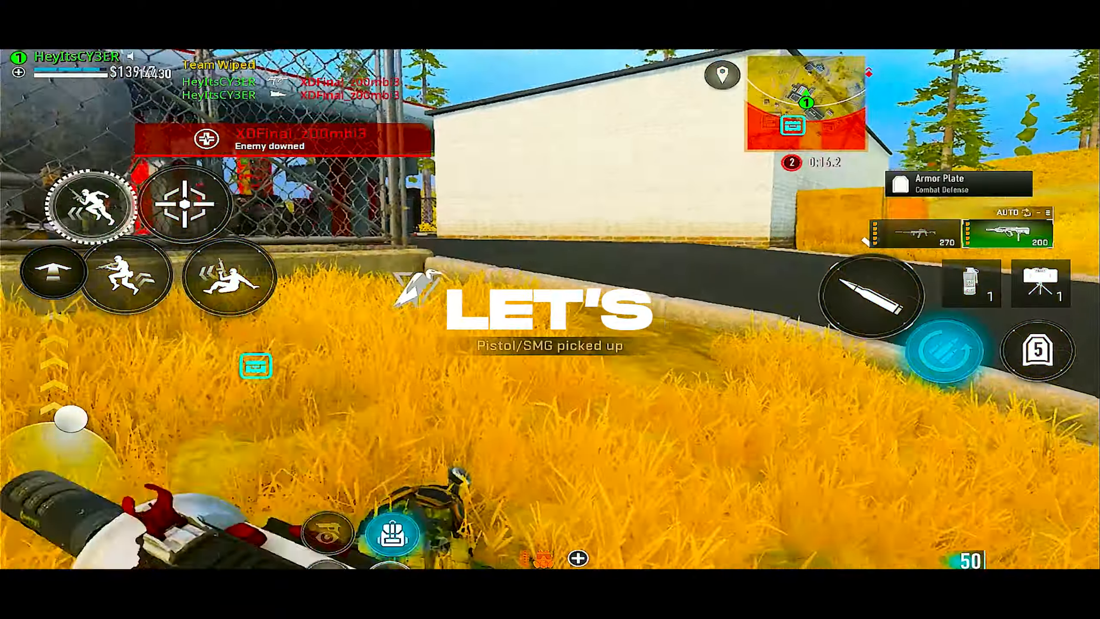
pyautogui.click(186, 204)
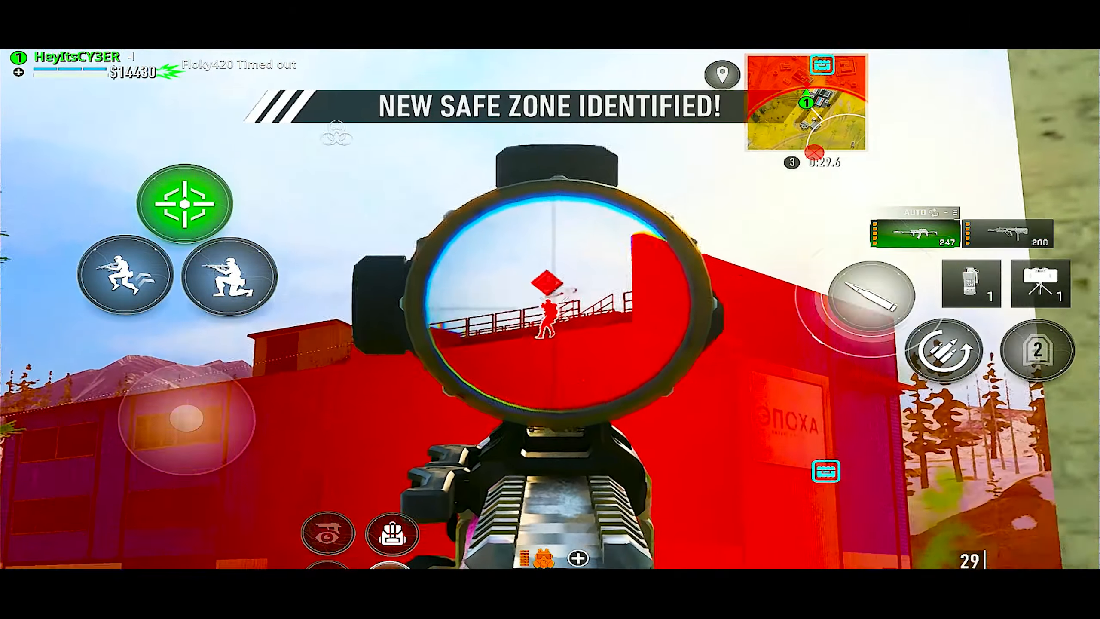